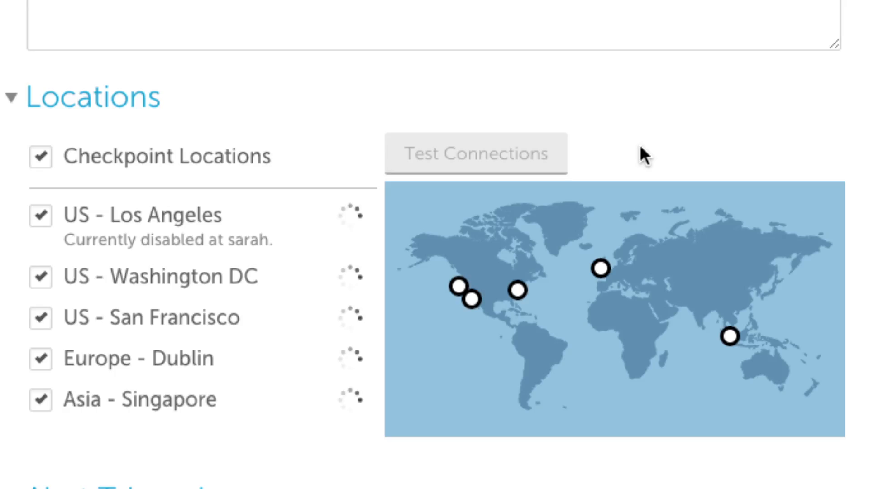
Step: Collapse Locations in the Add Ping Service dialog and close it, returning to the 'sarah' group
{"action": "left_click", "coordinate": [473, 153]}
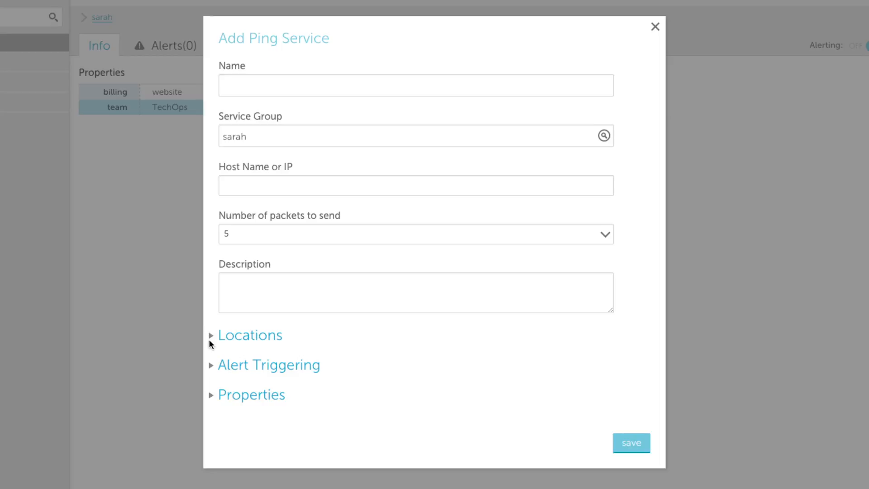
{"action": "left_click", "coordinate": [654, 26]}
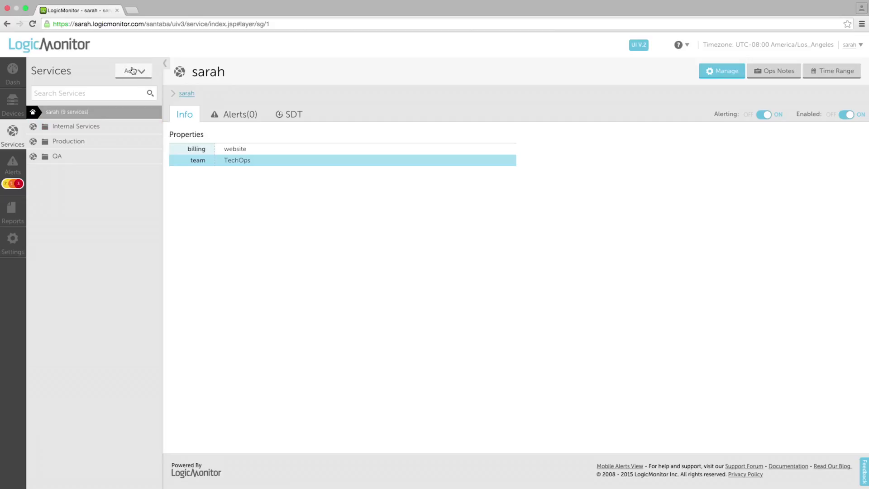
Step: Preview the Add Ping Service form, close it, and reopen the Add menu
{"action": "left_click", "coordinate": [131, 71]}
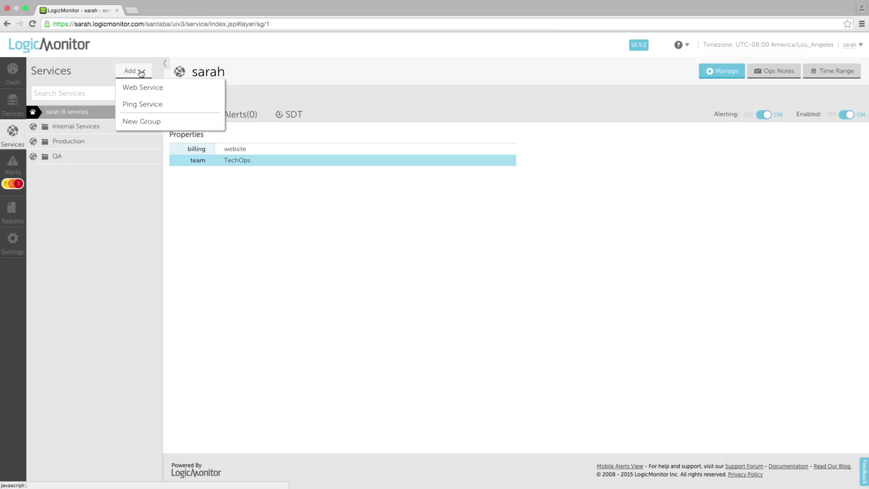
{"action": "mouse_move", "coordinate": [146, 94]}
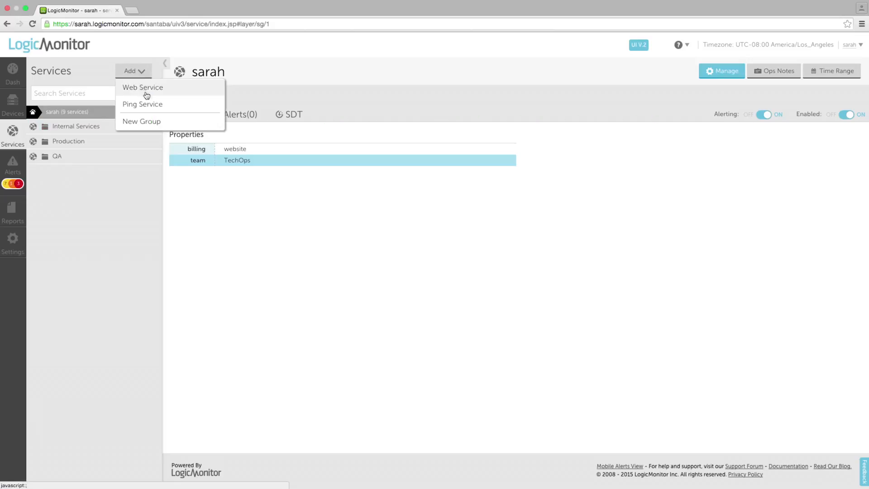
{"action": "left_click", "coordinate": [142, 105]}
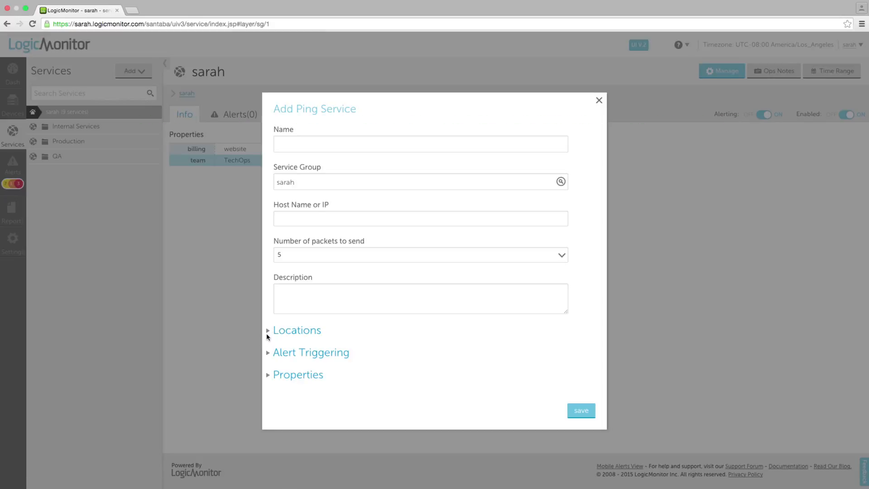
{"action": "mouse_move", "coordinate": [598, 101]}
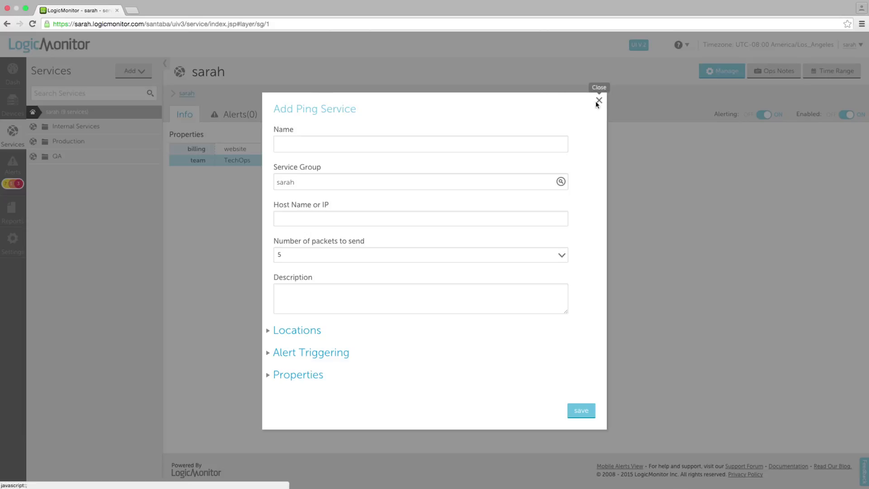
{"action": "left_click", "coordinate": [598, 100]}
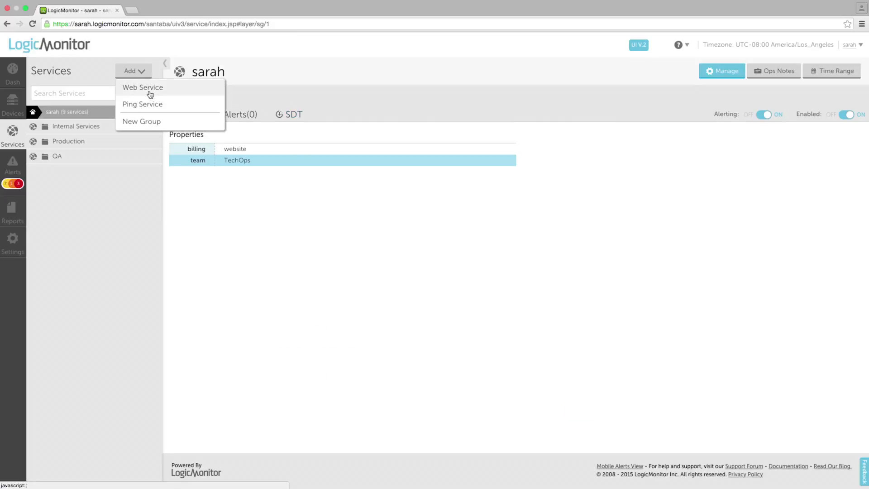
Step: Open the Add Web Service form and expand its advanced request/response and alert triggering settings
{"action": "left_click", "coordinate": [142, 87]}
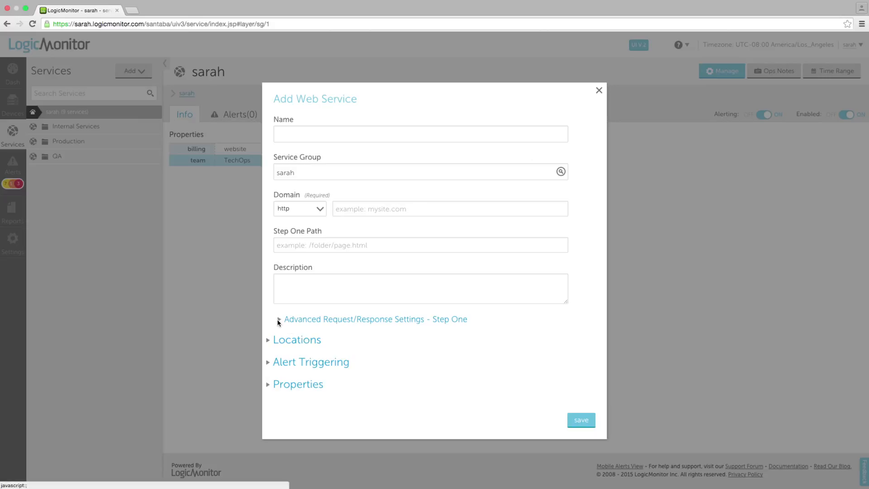
{"action": "left_click", "coordinate": [279, 321]}
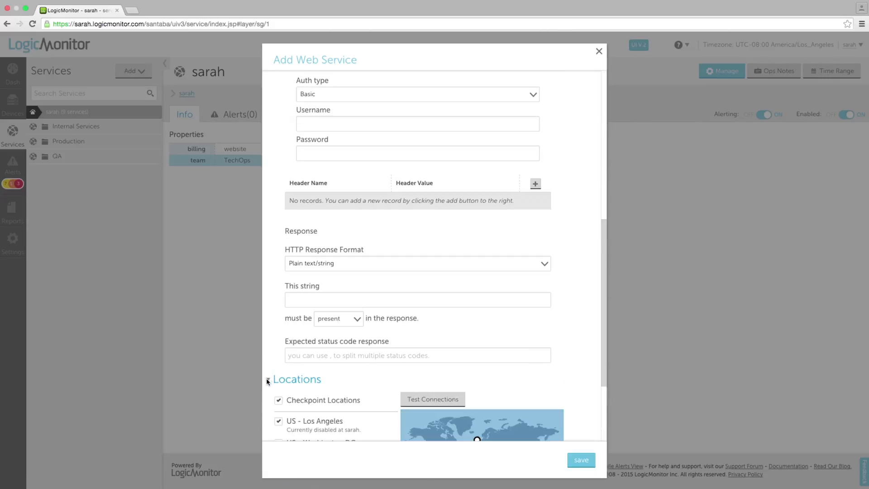
{"action": "scroll", "scroll_direction": "down", "scroll_amount": 3}
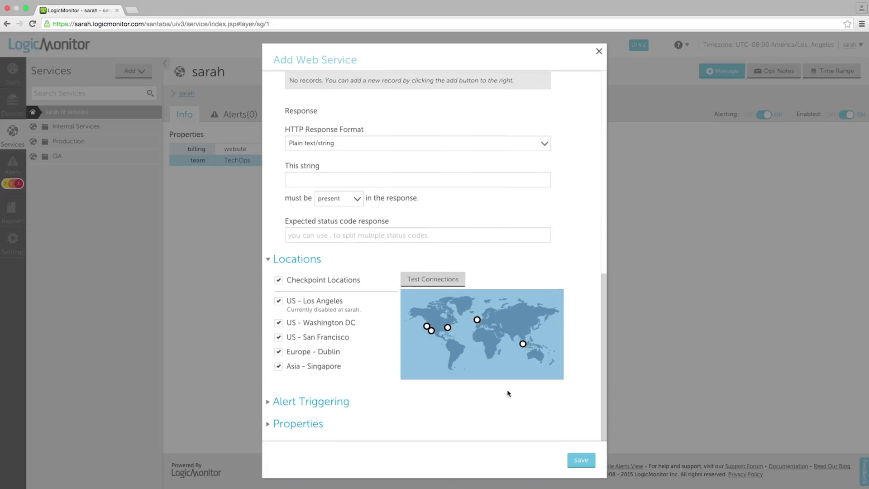
{"action": "left_click", "coordinate": [311, 402]}
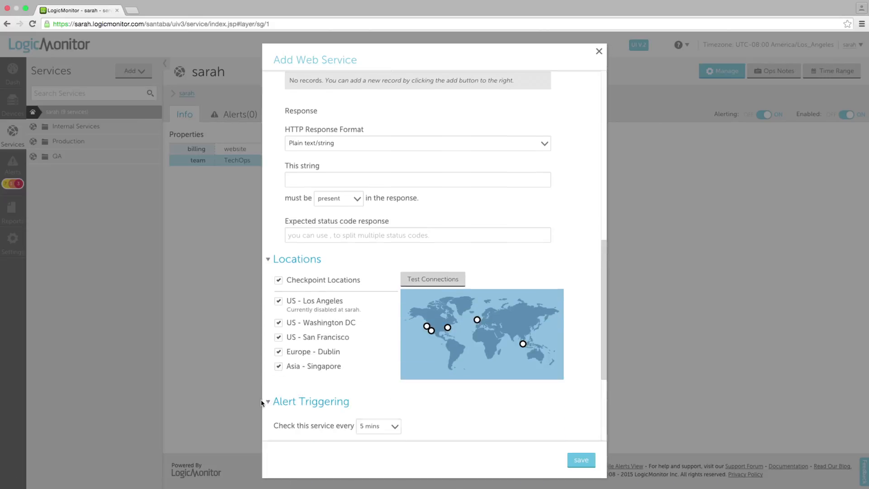
{"action": "scroll", "scroll_direction": "down", "scroll_amount": 3}
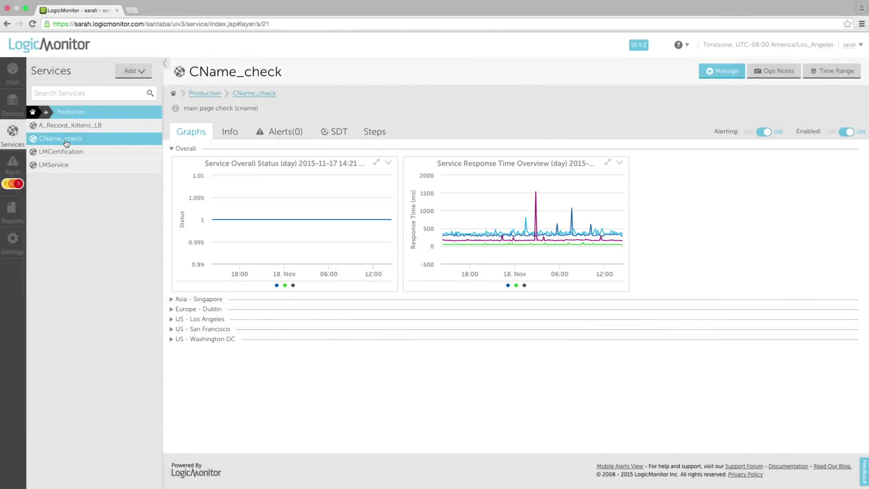
Step: Test CName_check Step 1 from US - Los Angeles (70 ms load), then view its graphs again
{"action": "left_click", "coordinate": [374, 131]}
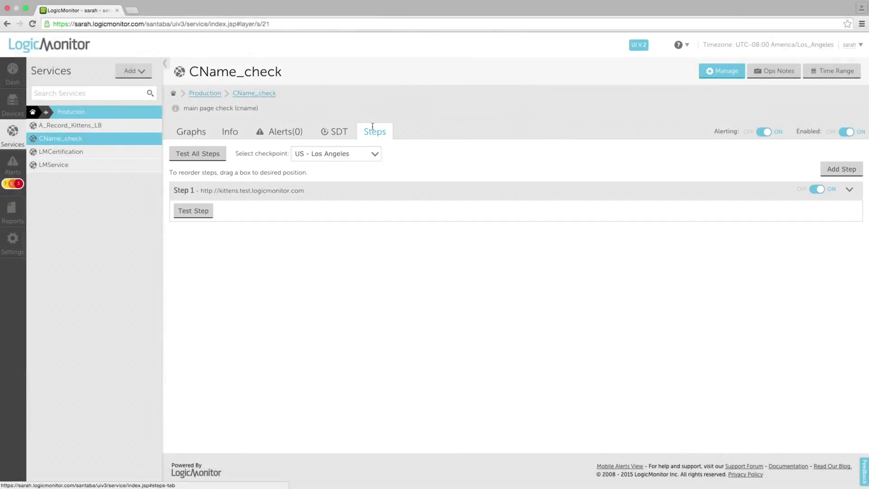
{"action": "left_click", "coordinate": [193, 210]}
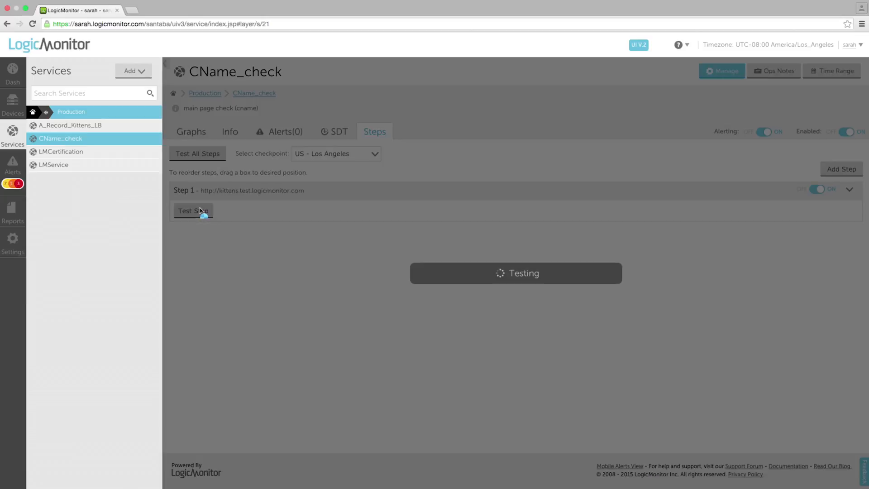
{"action": "left_click", "coordinate": [192, 210]}
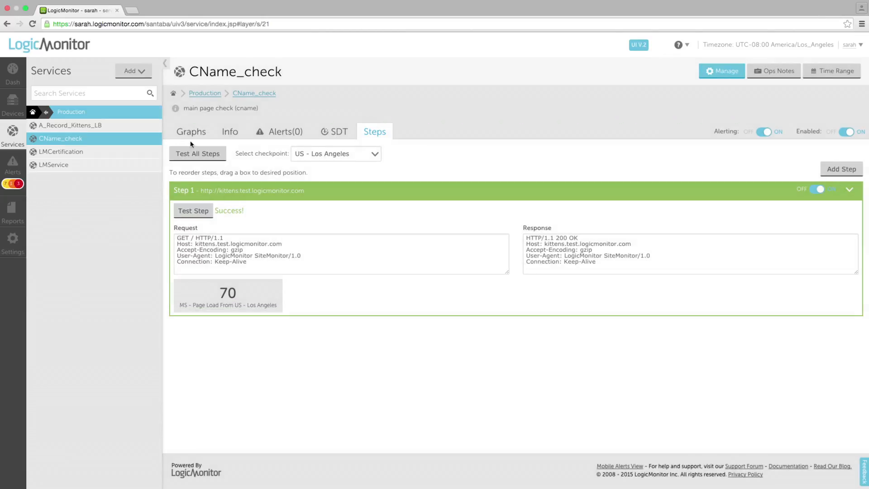
{"action": "left_click", "coordinate": [190, 131]}
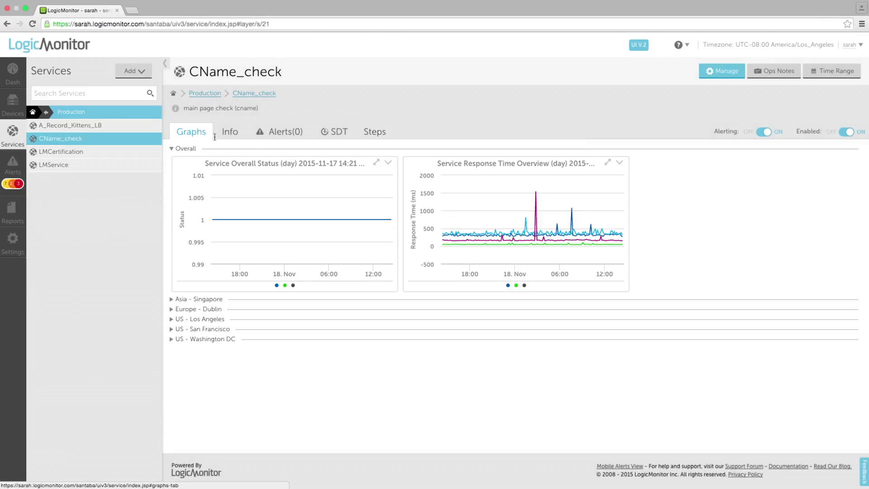
{"action": "left_click", "coordinate": [607, 163]}
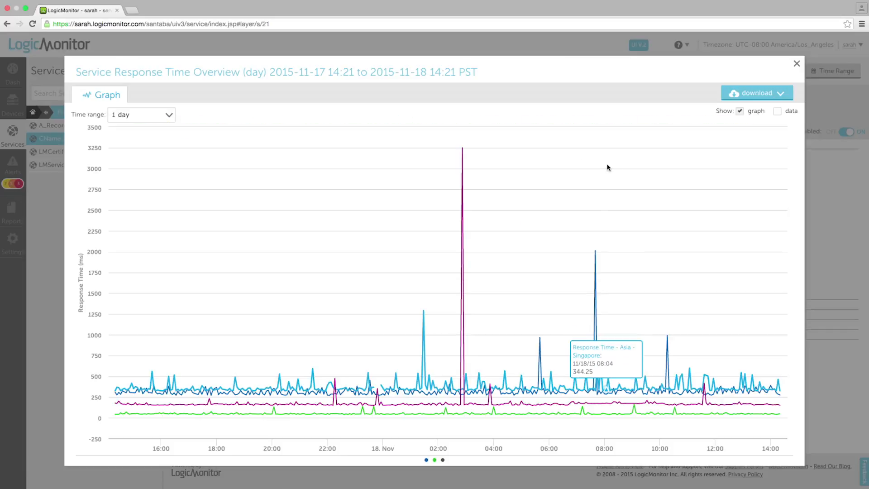
{"action": "left_click", "coordinate": [796, 63]}
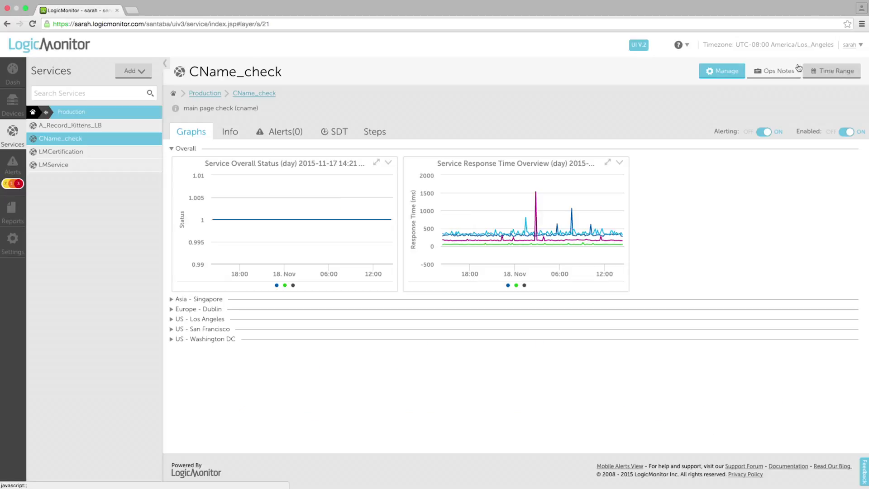
{"action": "mouse_move", "coordinate": [797, 67]}
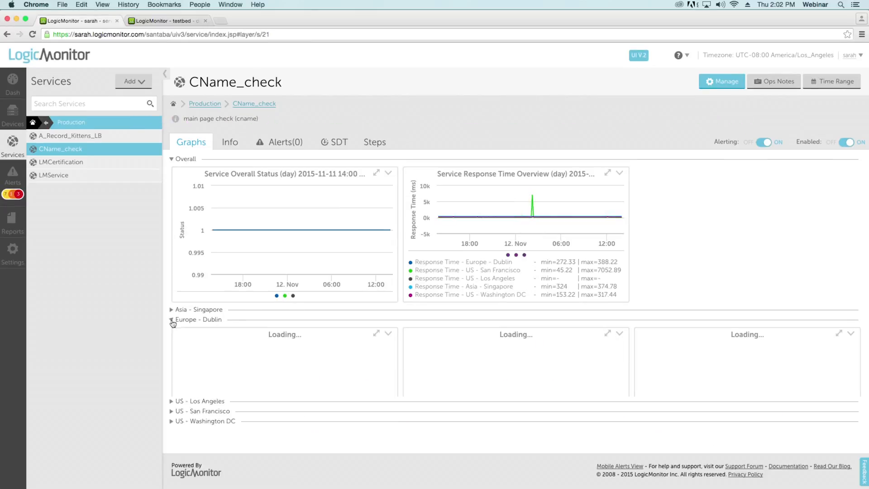
Step: Enlarge CName_check's Europe - Dublin response time graph, then go to the Internal Services dashboard tab
{"action": "left_click", "coordinate": [172, 319]}
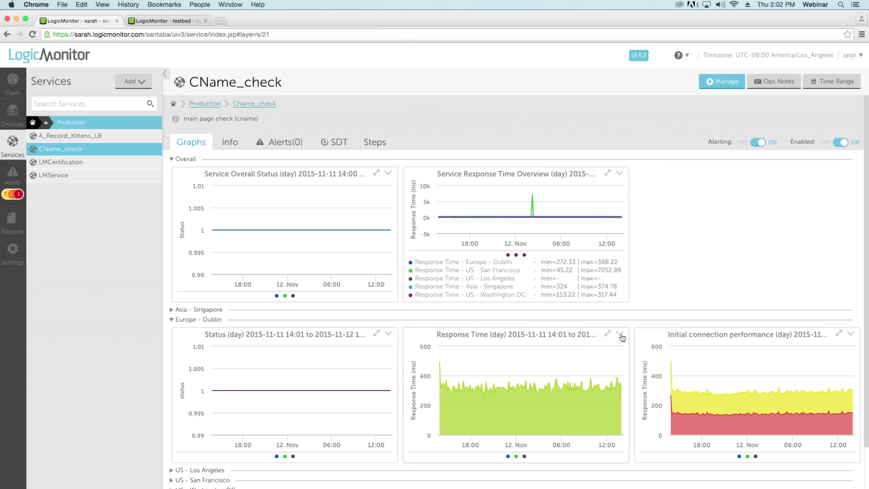
{"action": "left_click", "coordinate": [607, 333]}
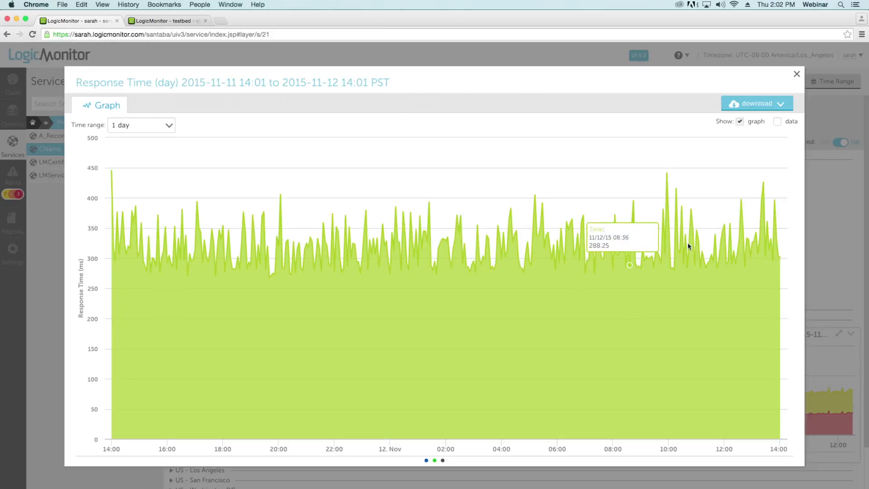
{"action": "left_click", "coordinate": [797, 74]}
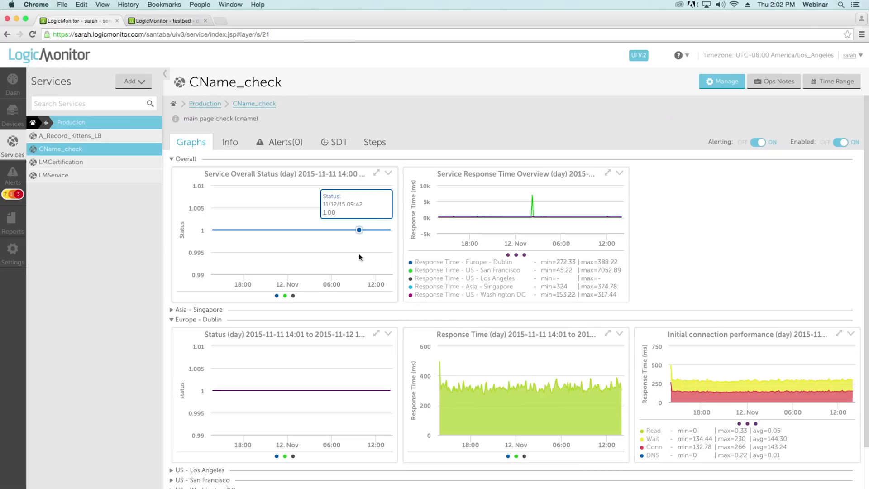
{"action": "left_click", "coordinate": [163, 21]}
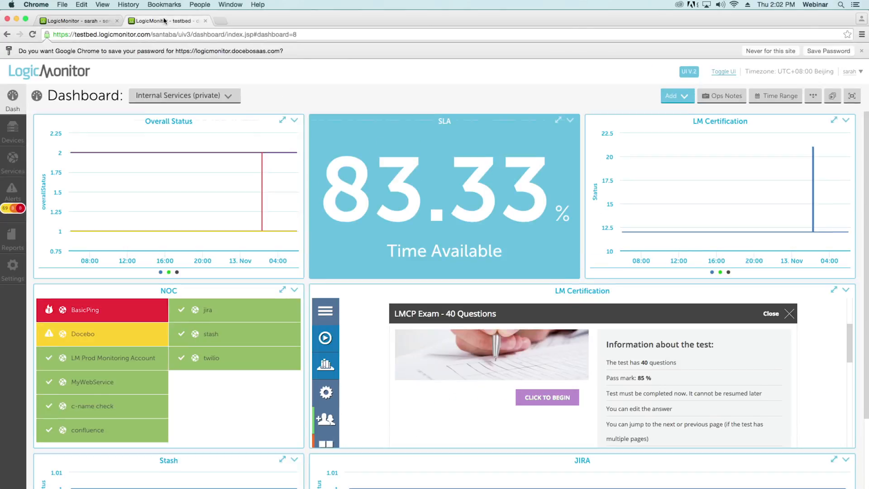